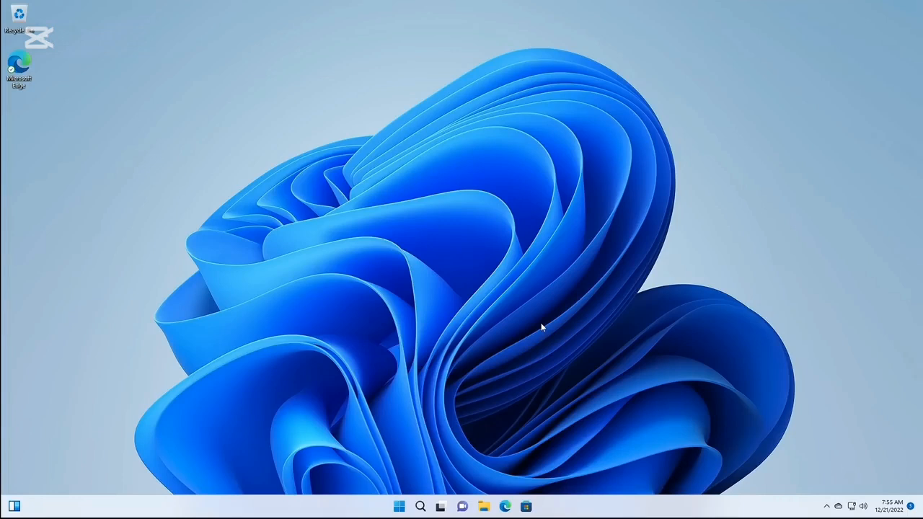
mouse_move(507, 358)
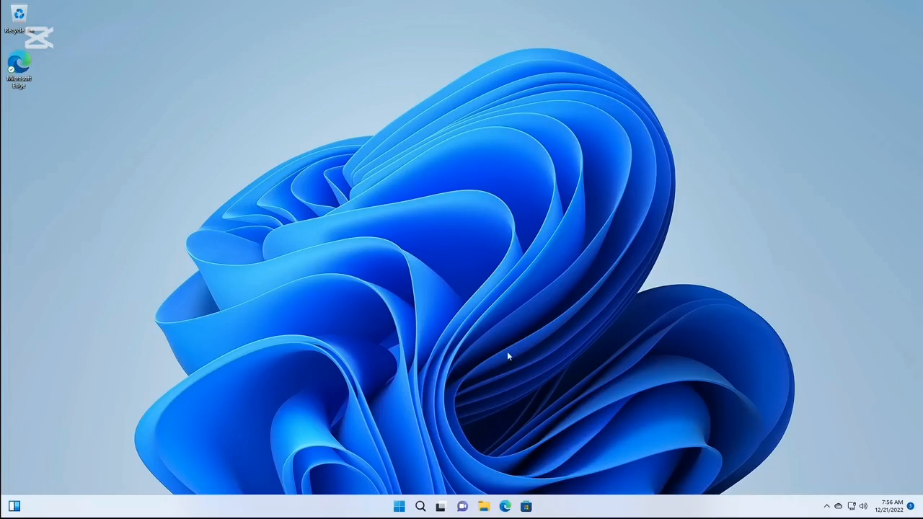
- From the Recovery settings page, use Restart now under Advanced startup and confirm the restart
left_click(422, 505)
type("reset")
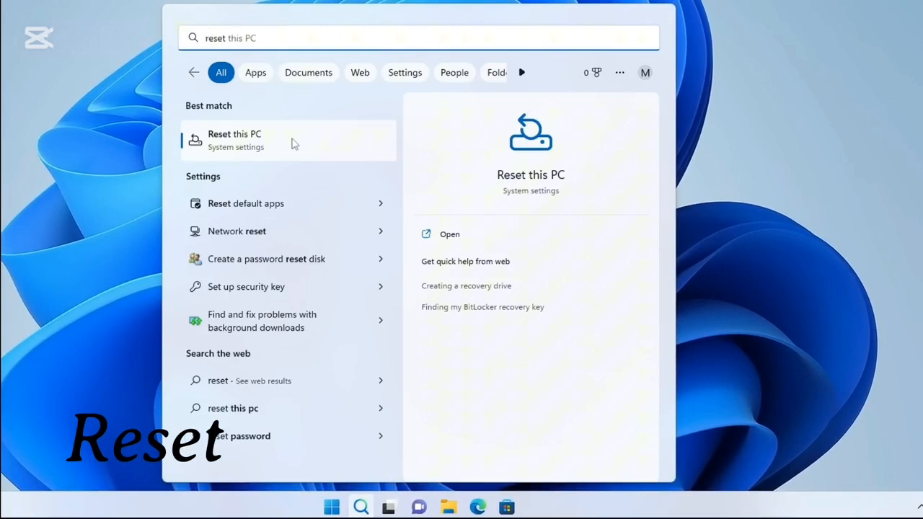
left_click(450, 233)
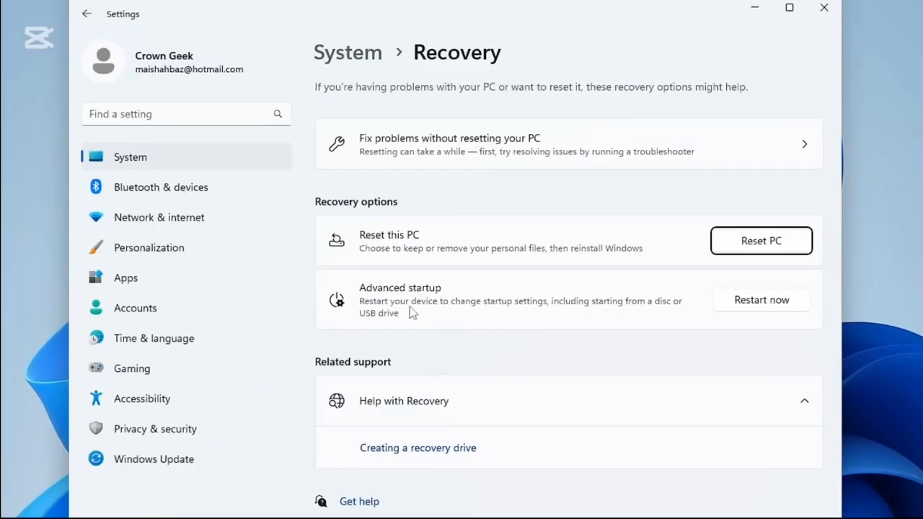
mouse_move(733, 300)
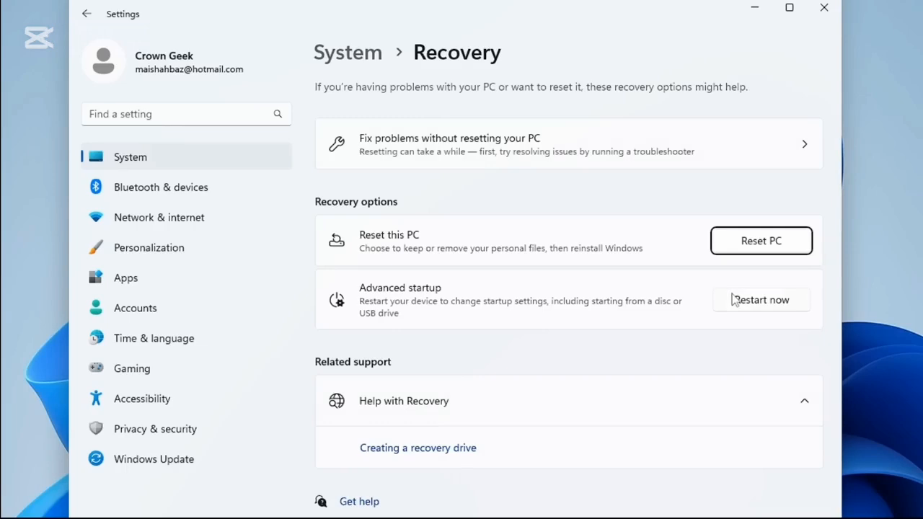
left_click(760, 300)
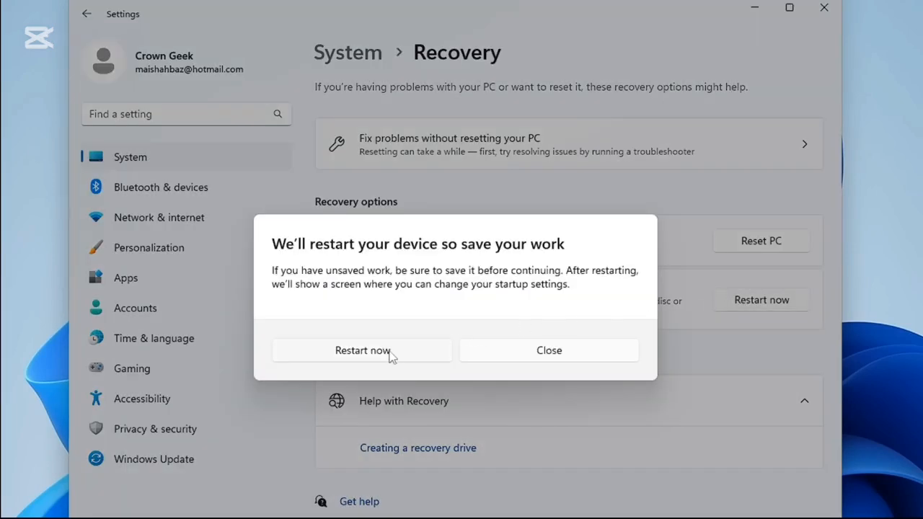
left_click(361, 350)
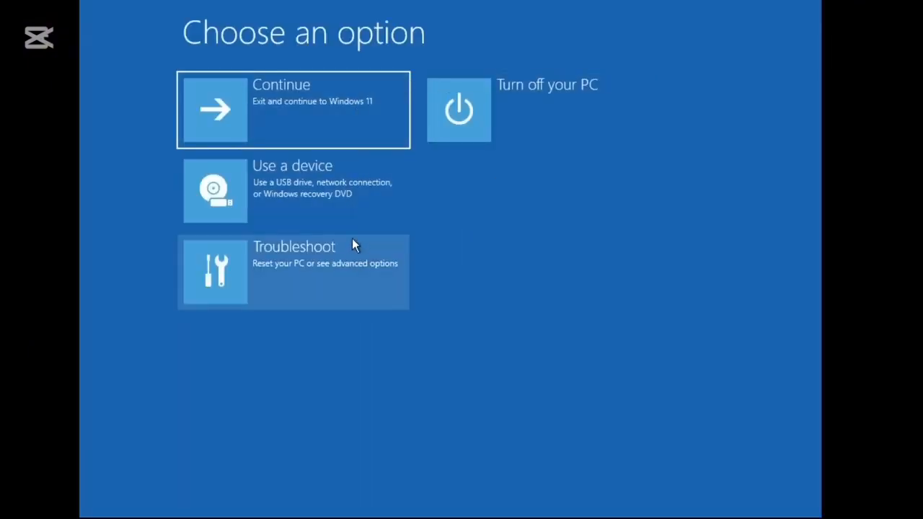
mouse_move(542, 233)
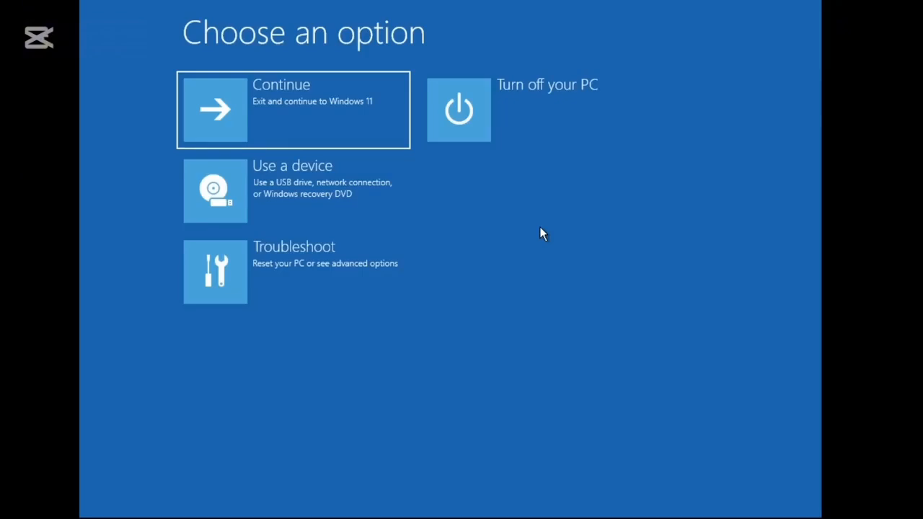
mouse_move(534, 215)
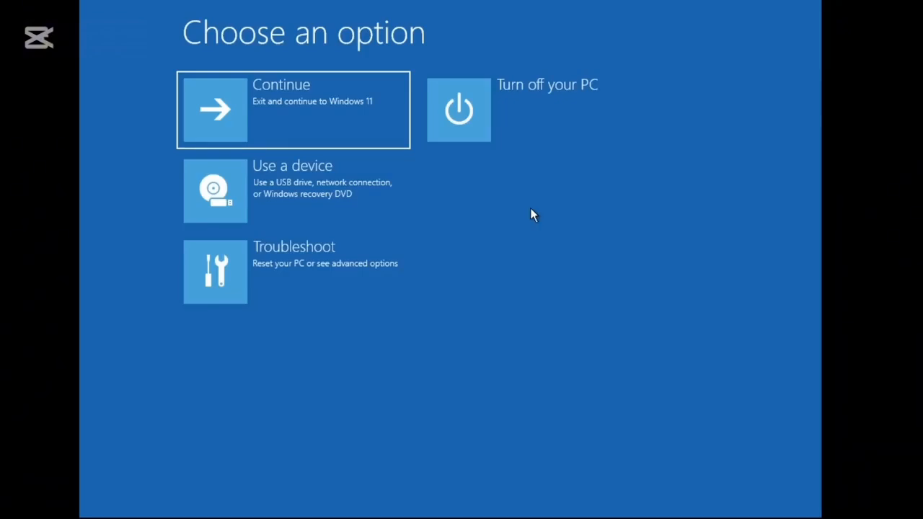
mouse_move(314, 65)
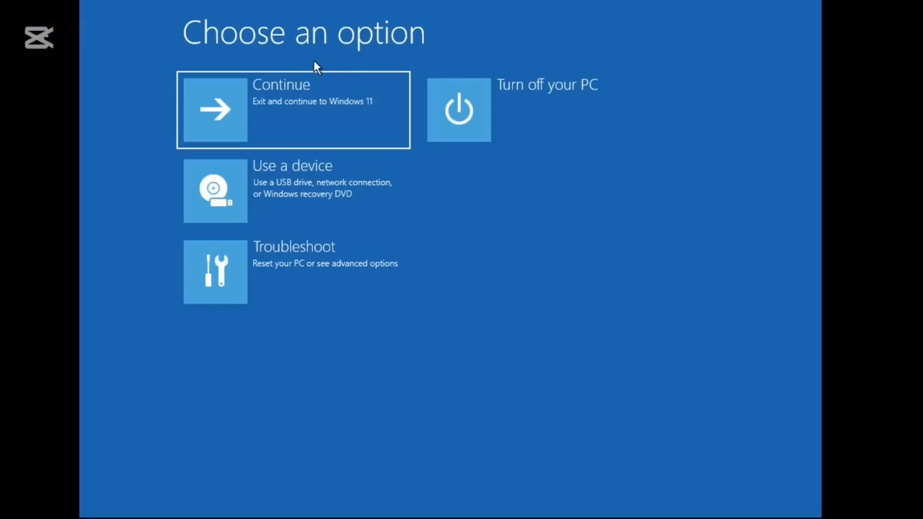
mouse_move(372, 232)
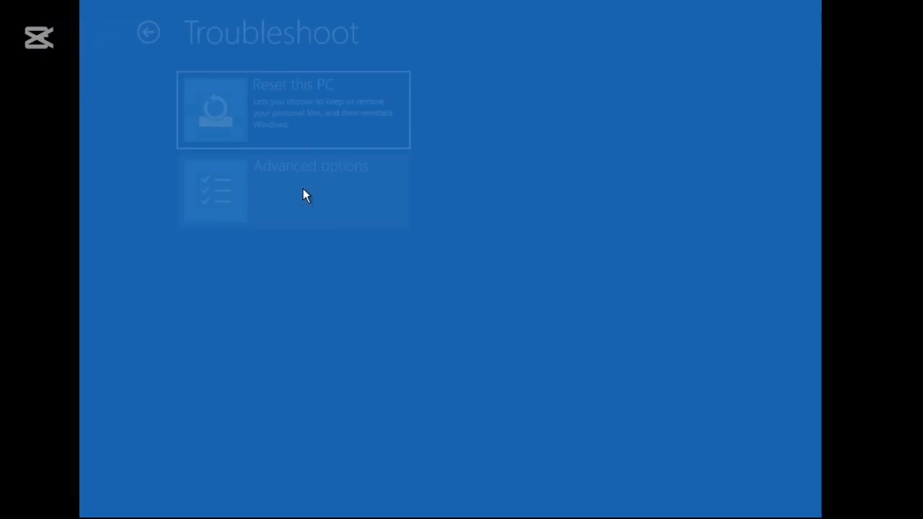
- Choose Advanced options and launch Command Prompt from the repair tools
left_click(291, 190)
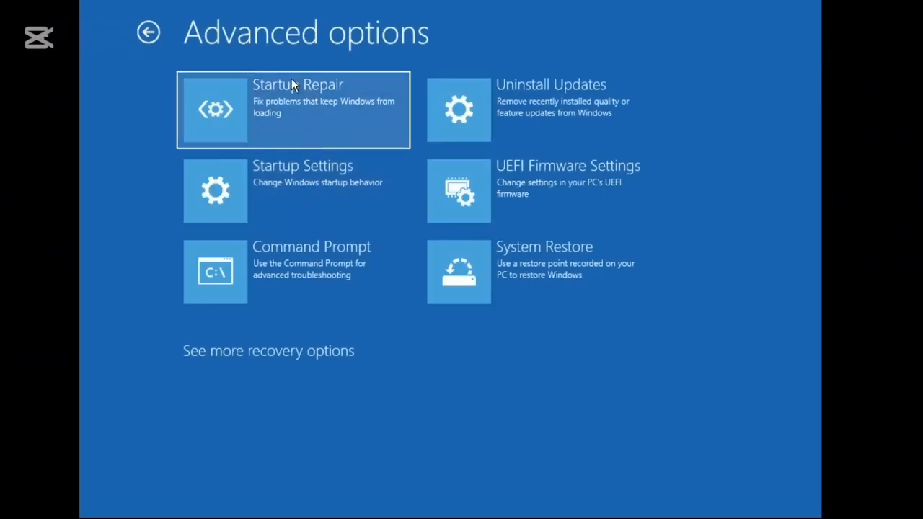
mouse_move(300, 112)
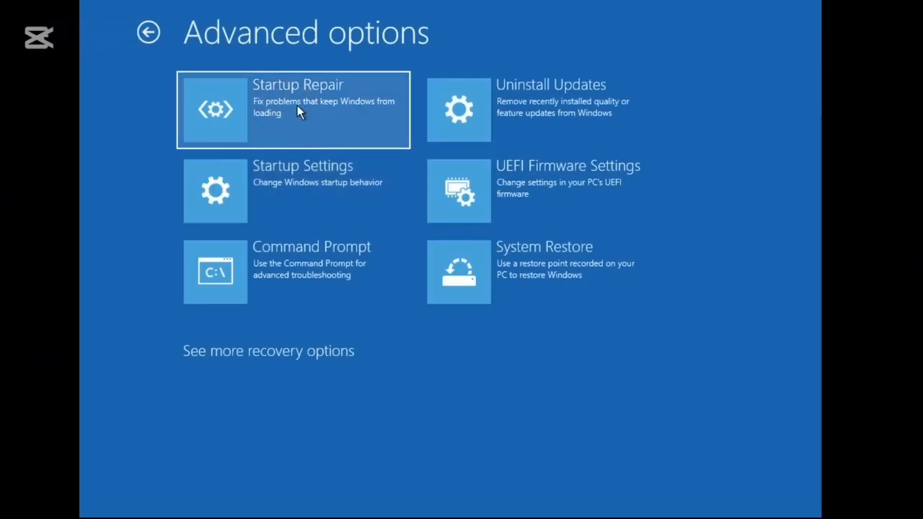
mouse_move(315, 107)
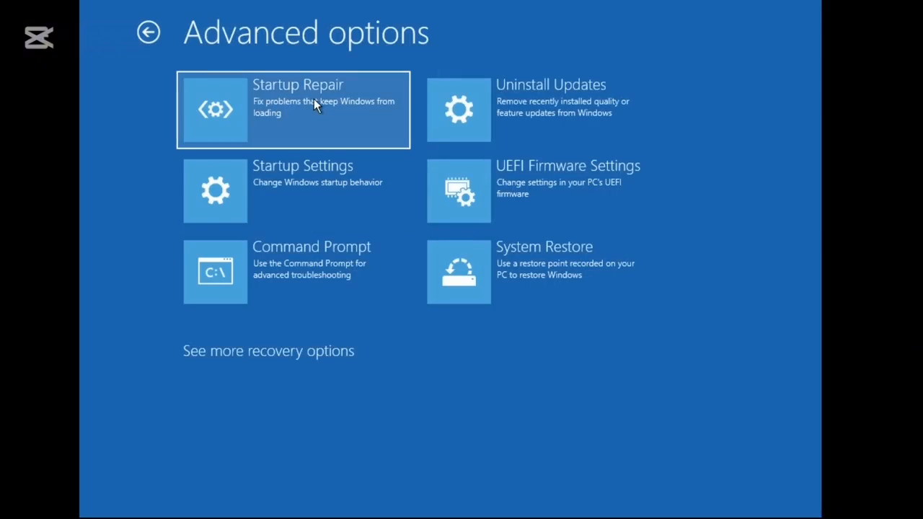
mouse_move(361, 262)
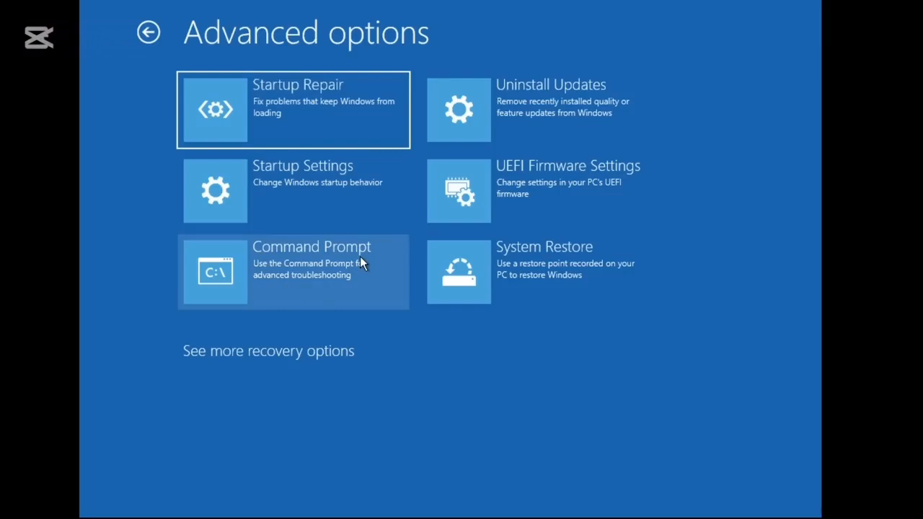
left_click(292, 271)
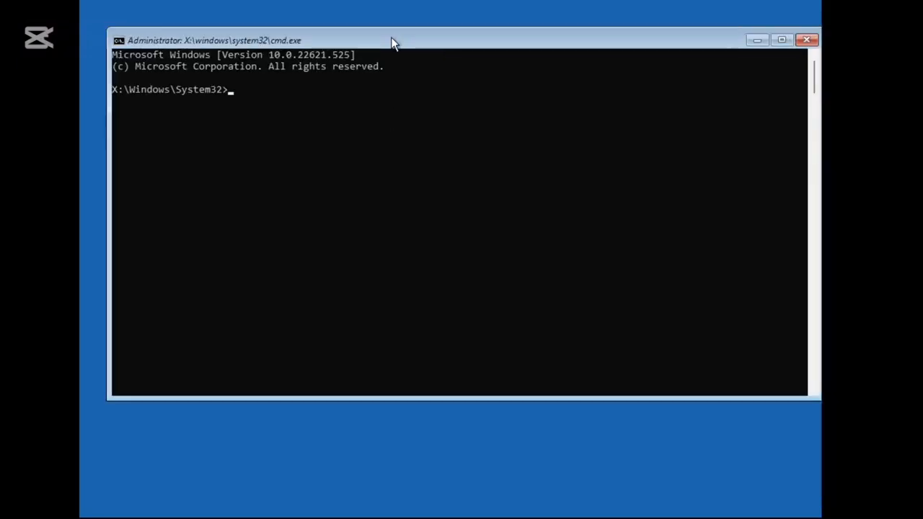
- Run bootrec /fixmbr, which completes the master boot record repair successfully
left_click_drag(392, 40, 406, 57)
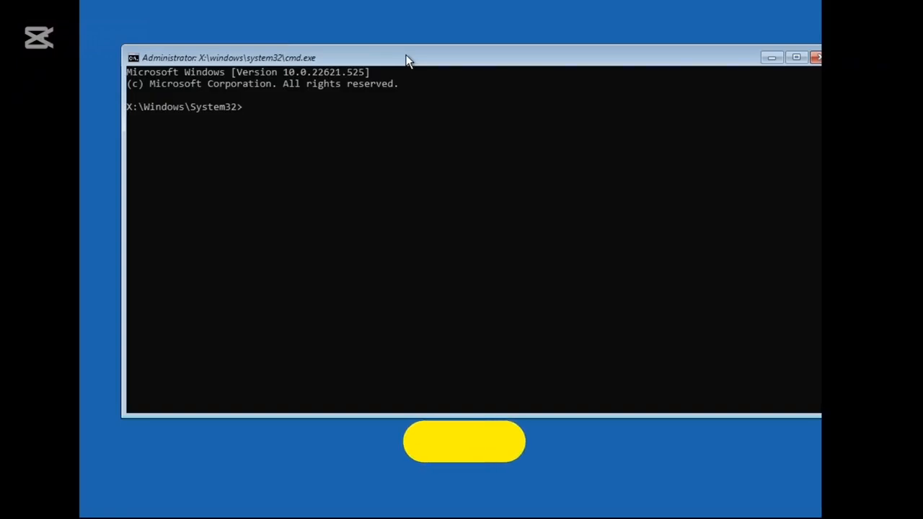
type("bootrec")
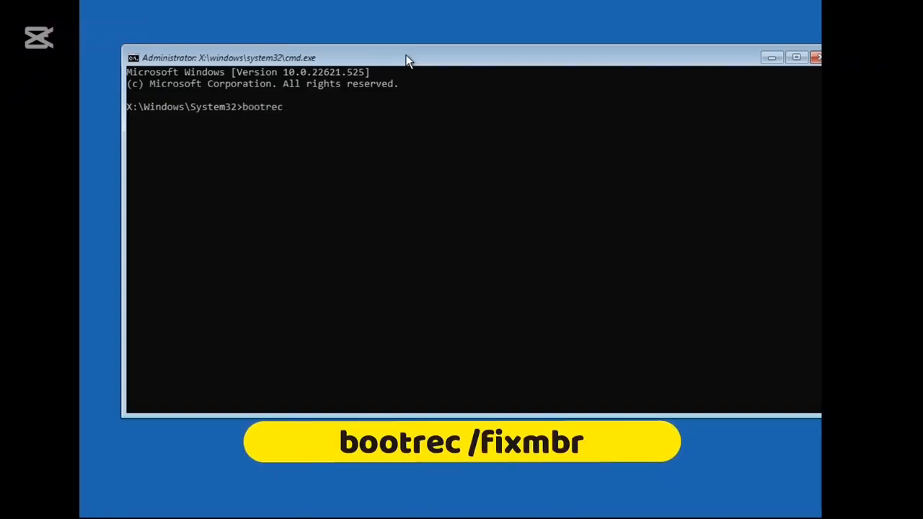
type("/f")
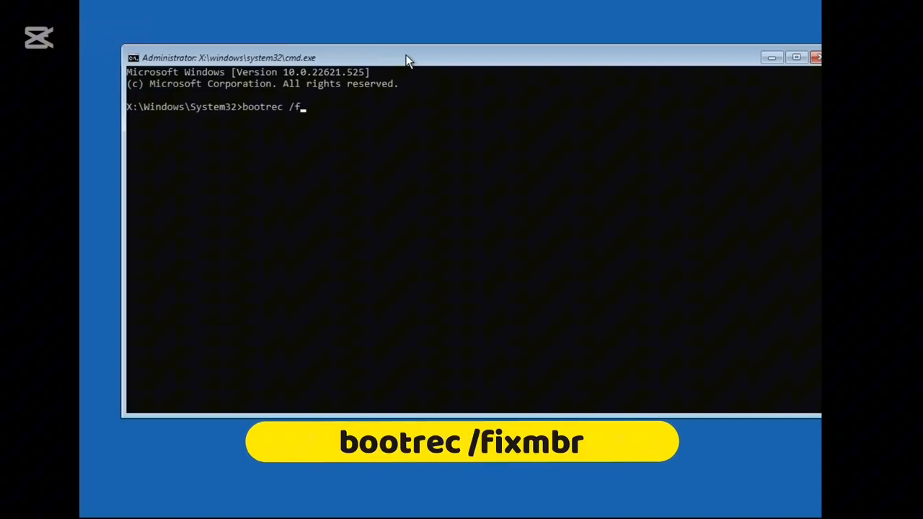
key("Return")
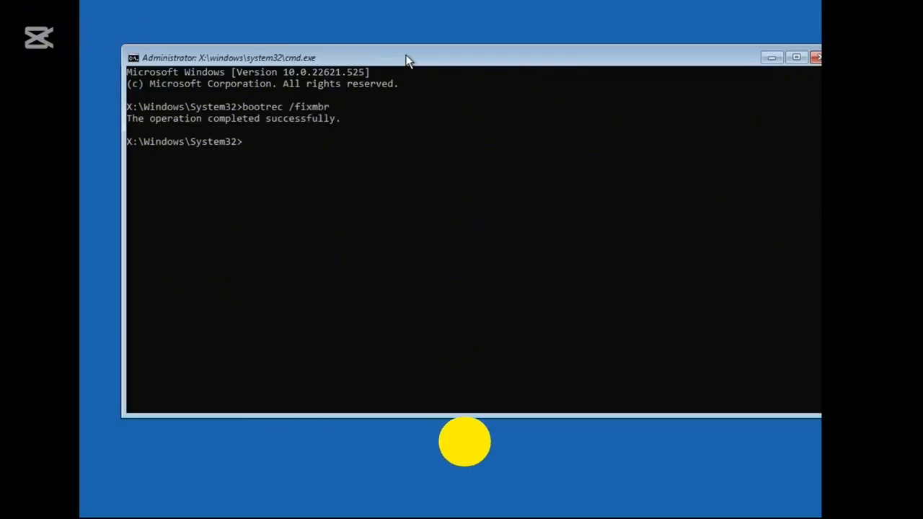
- Run bootrec /fixboot, which returns access denied, then begin entering the bootsect command
type("bootrec")
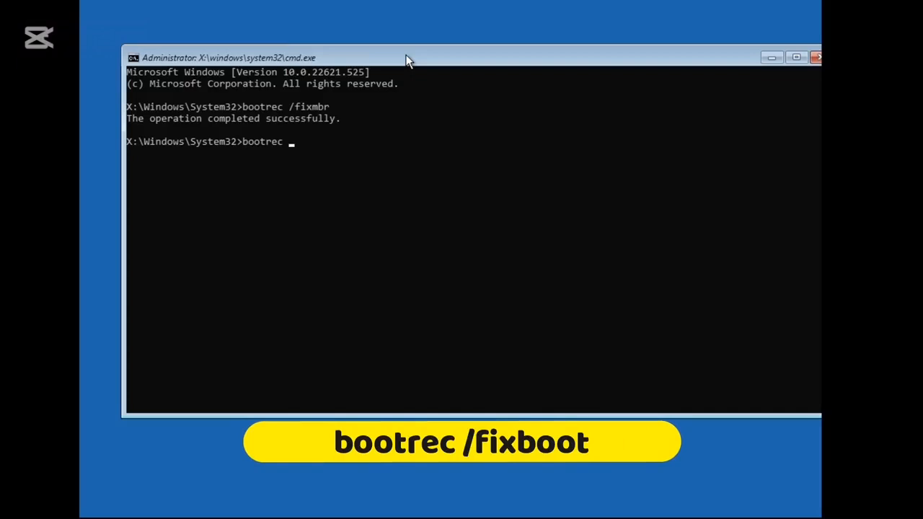
type("/fixboot")
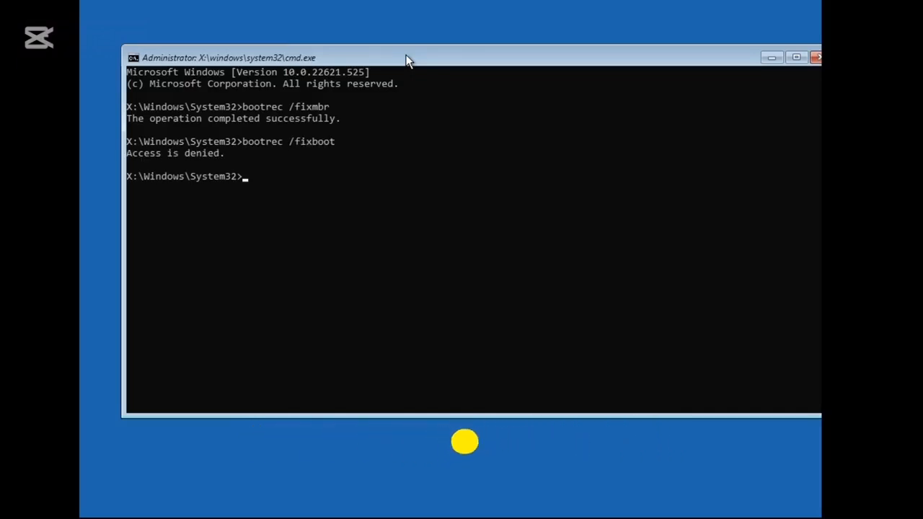
mouse_move(135, 179)
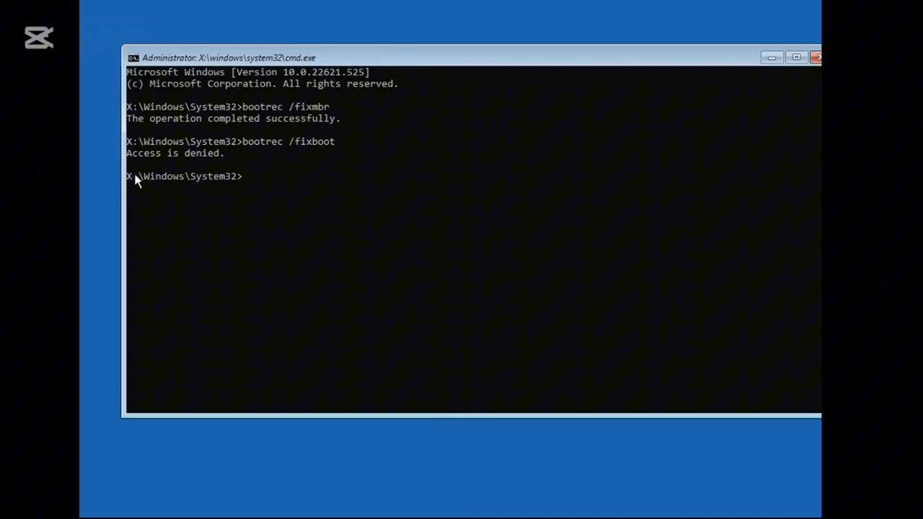
mouse_move(184, 162)
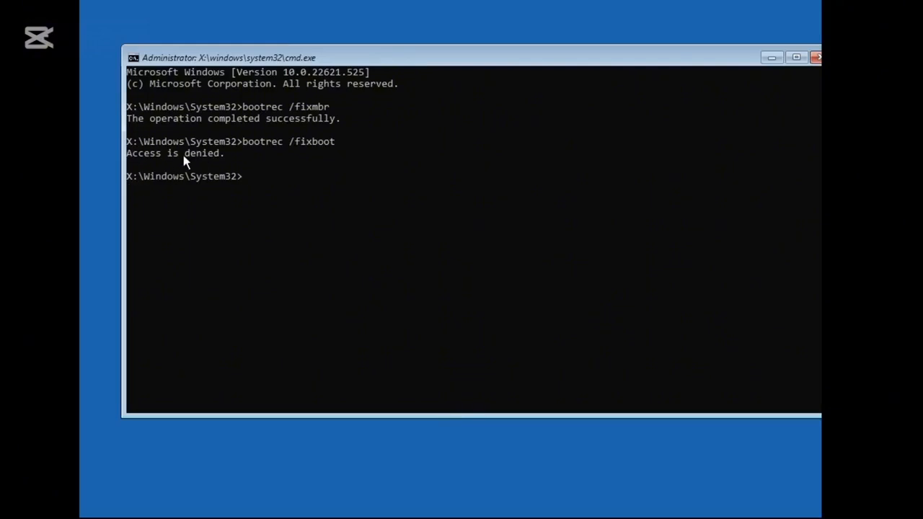
type("bootsect")
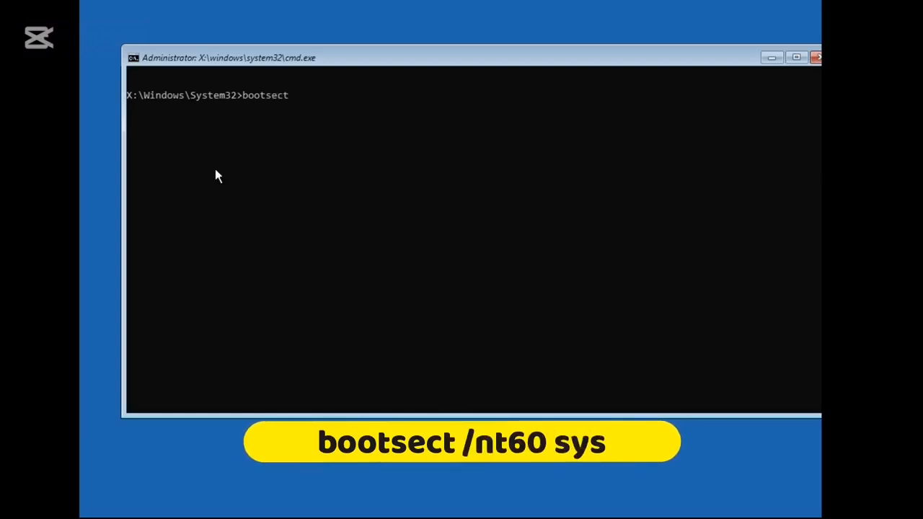
- Run bootsect /nt60 sys to update the boot code on the target volumes
type("/")
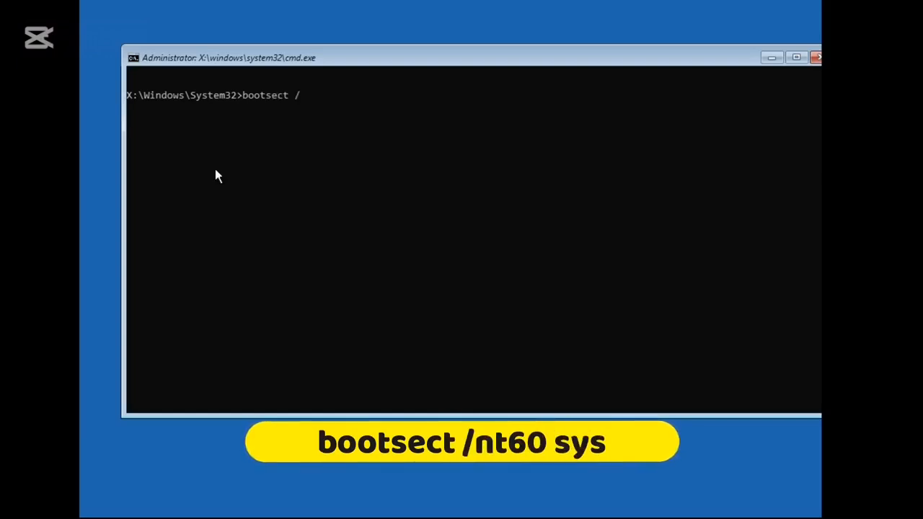
type("nt60")
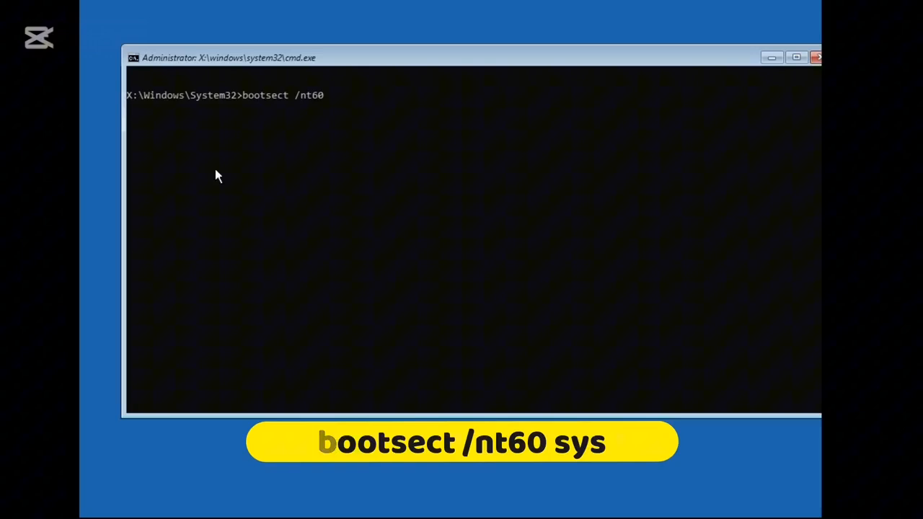
key("Return")
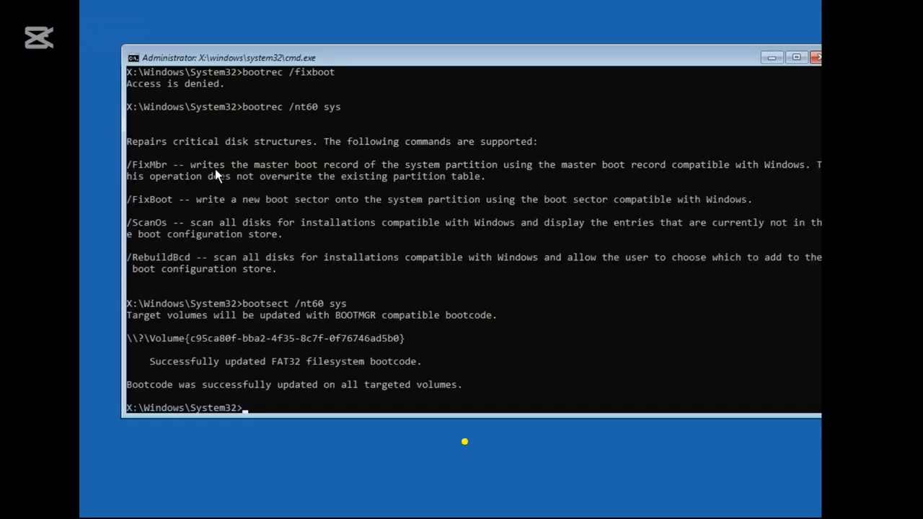
scroll("up", 3)
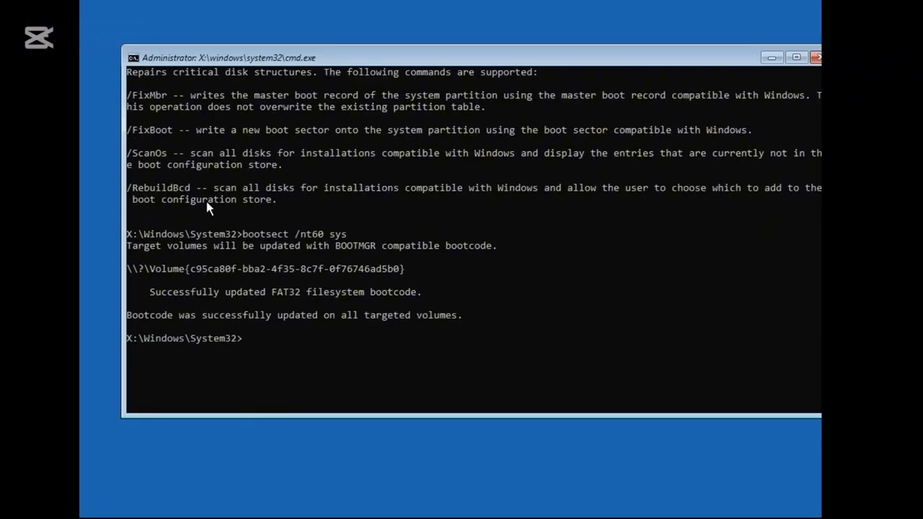
- Rerun bootrec /fixboot, which now completes successfully
type("bootre")
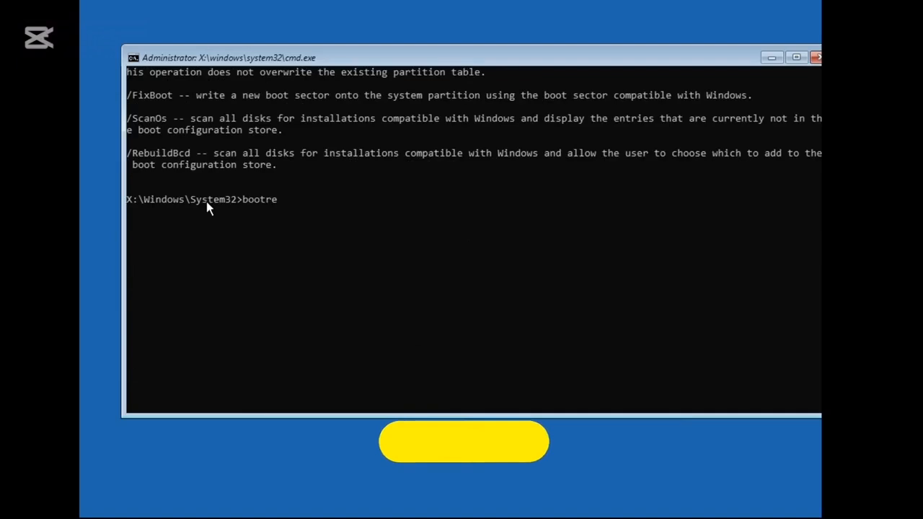
type("c /")
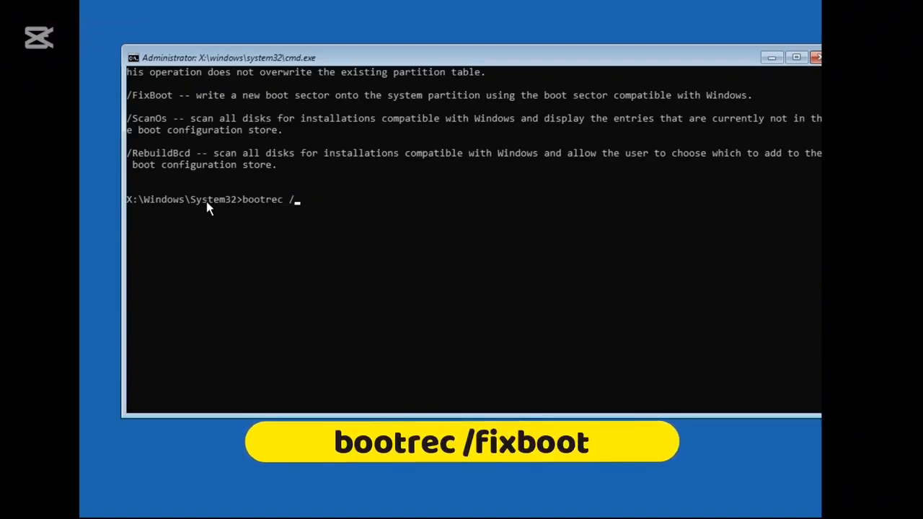
type("fixboot")
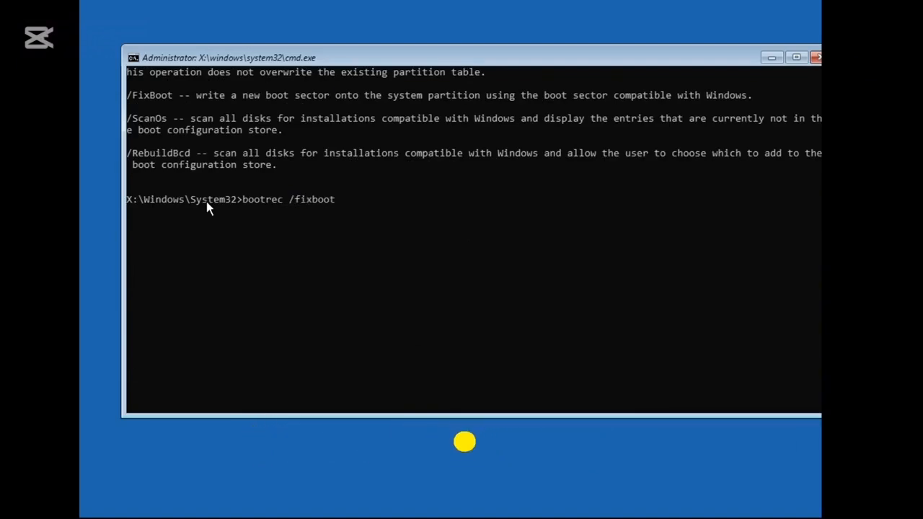
key("Return")
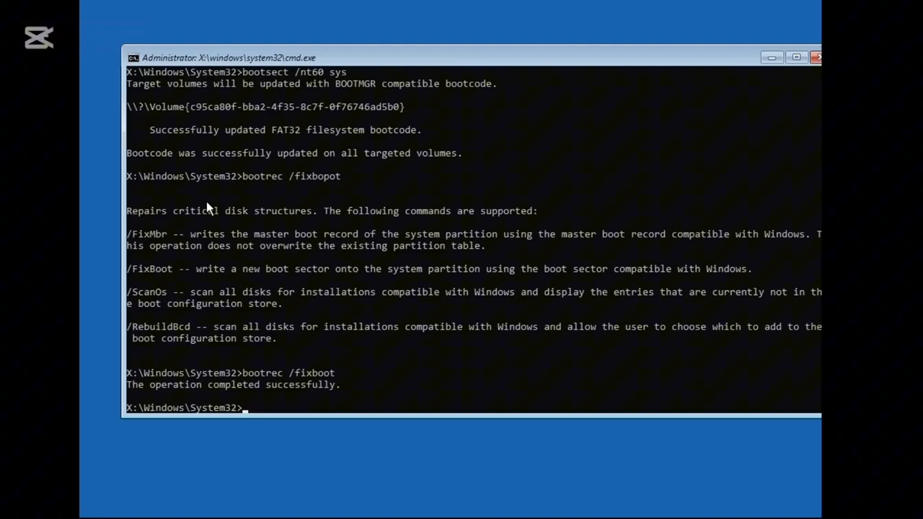
- Run bootrec /rebuild, which only prints the usage help
type("bootrec")
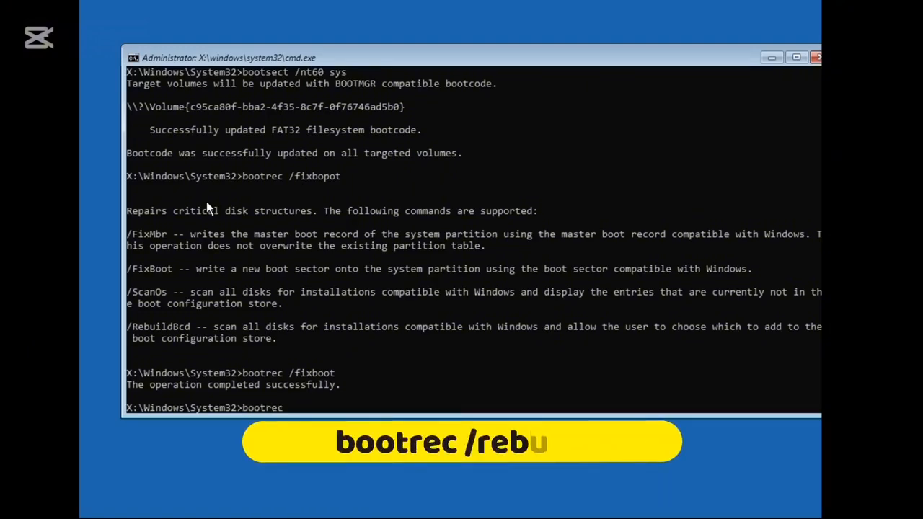
type("/r")
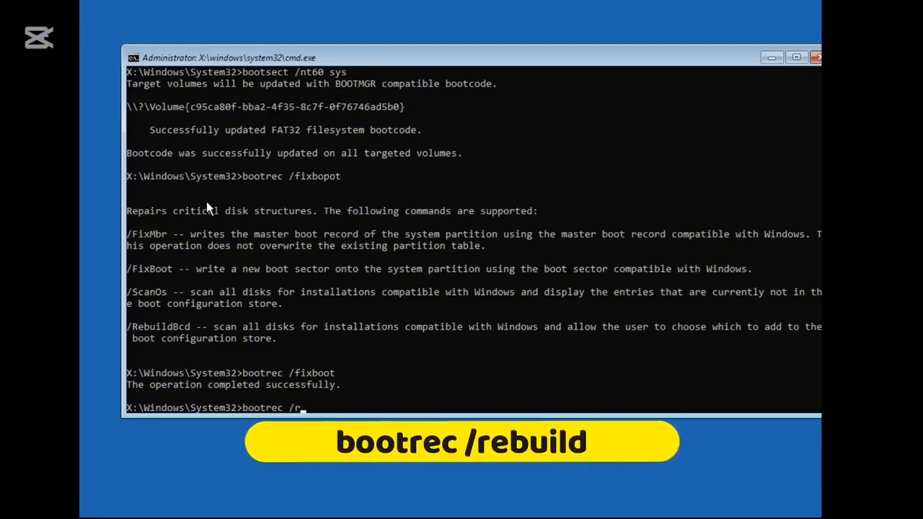
type("ebuild")
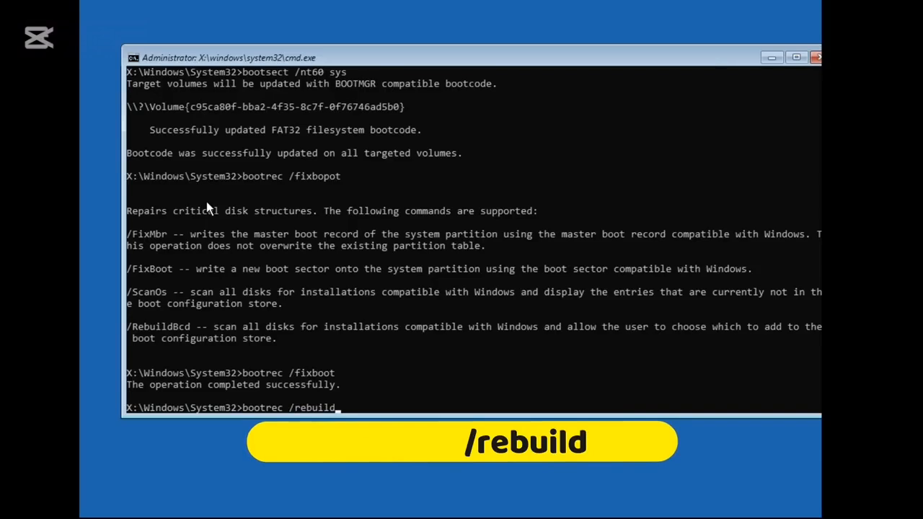
key("Return")
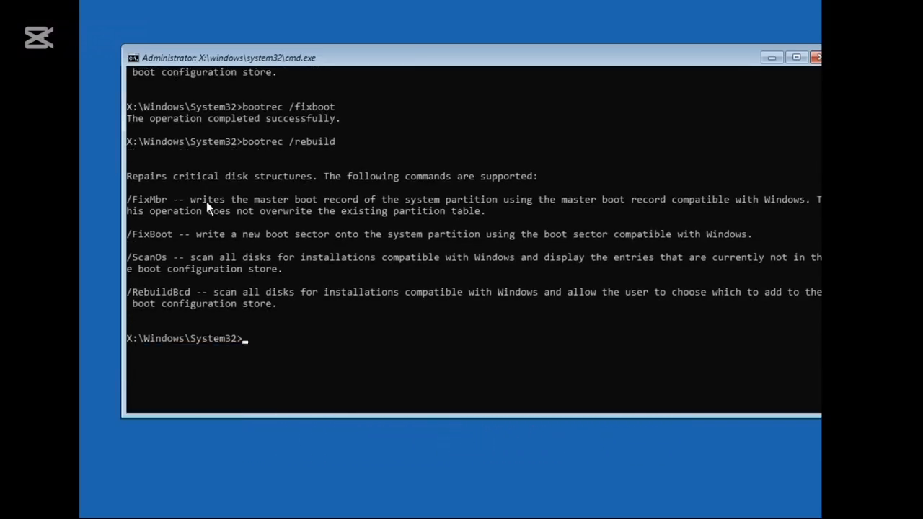
- Run sfc /scannow, which finds corrupt files and reports them repaired
type("sfc")
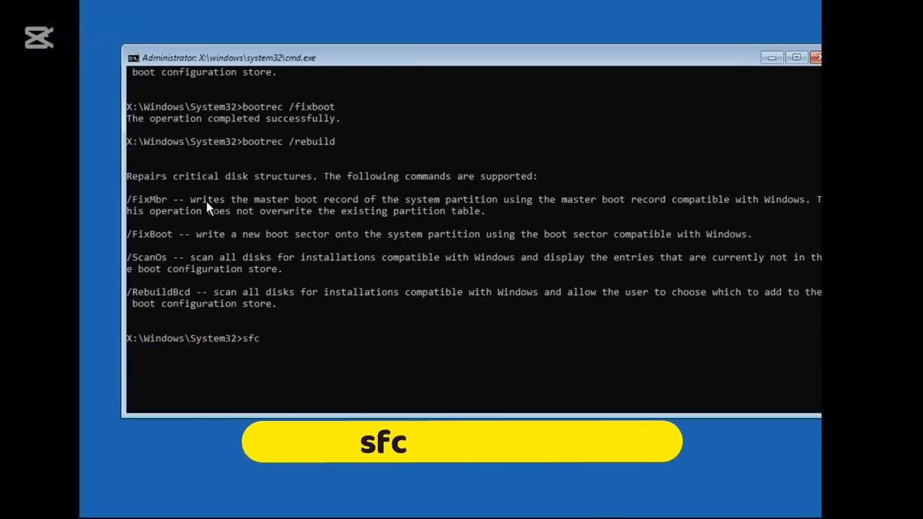
type("/scannow")
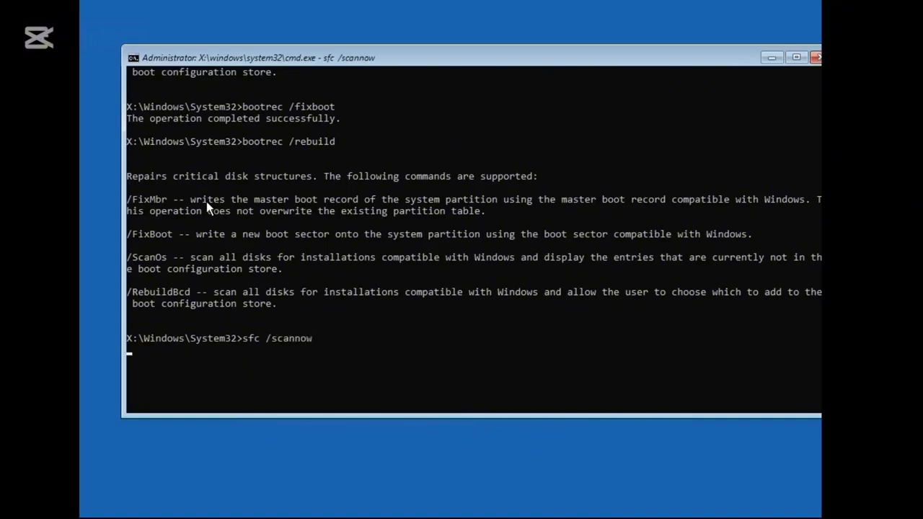
key("Return")
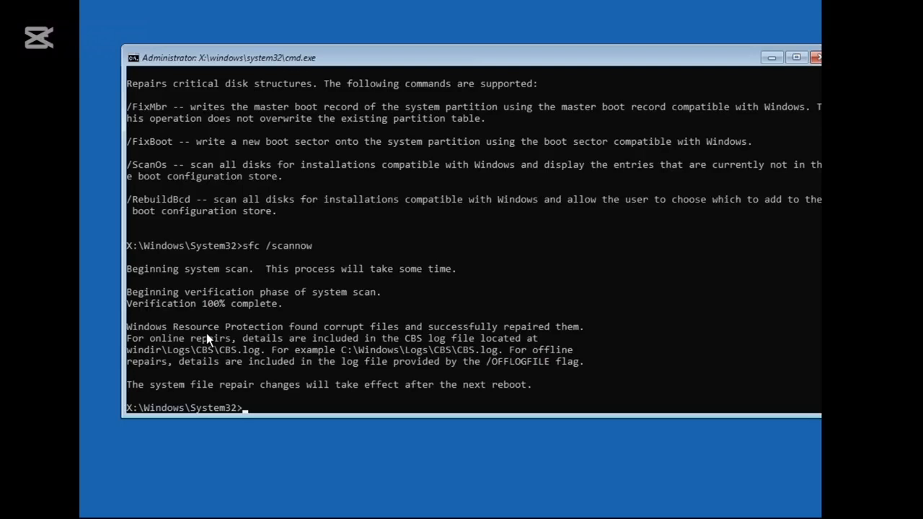
- Run chkdsk c:, which scans the file system and reports no problems found
type("chkds")
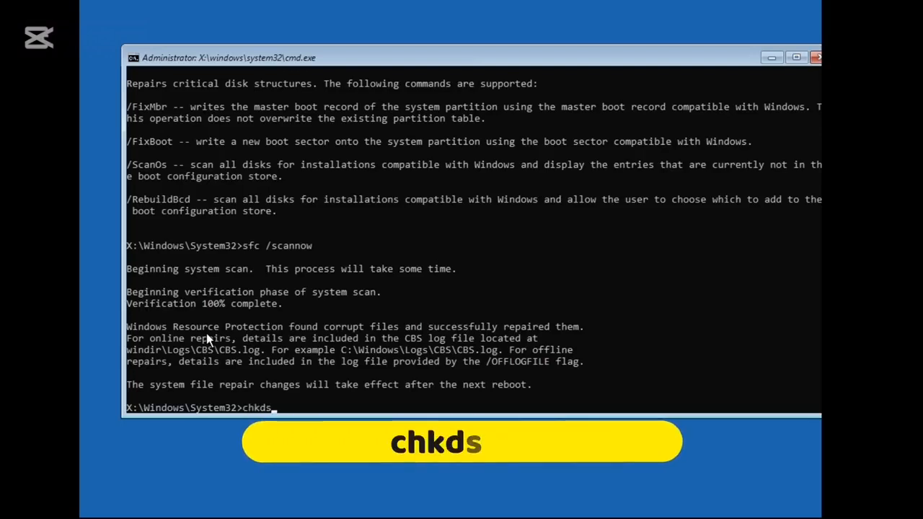
type("k c:")
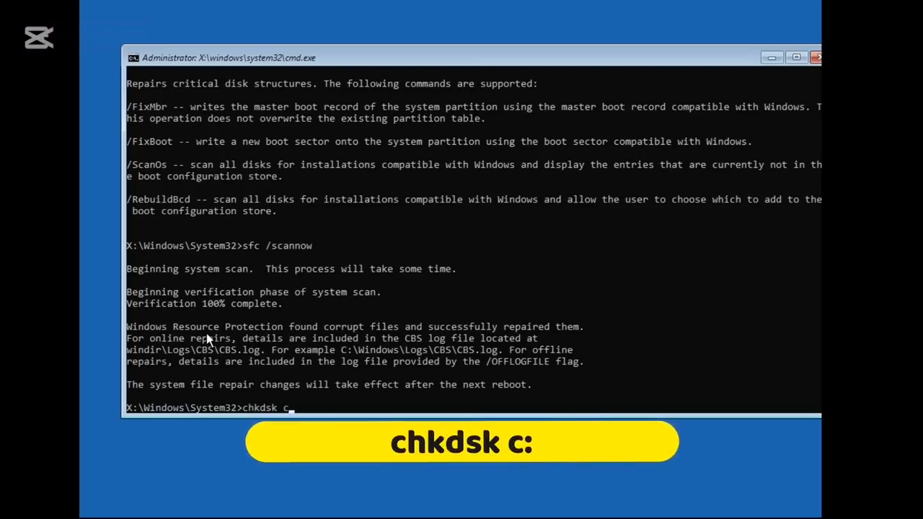
type(":")
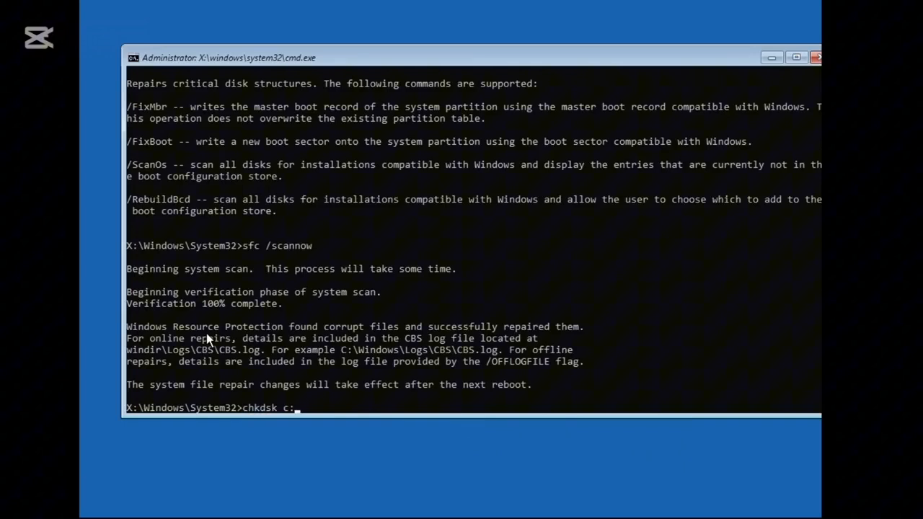
key("Return")
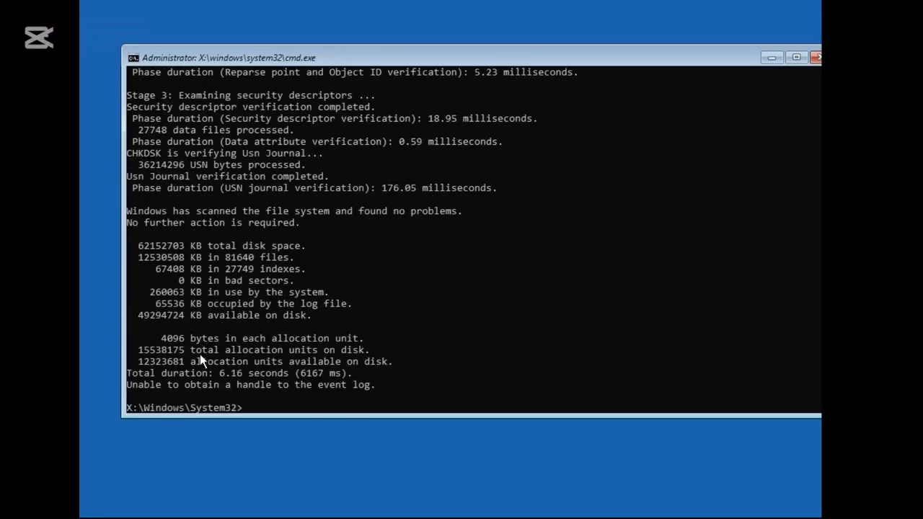
mouse_move(360, 225)
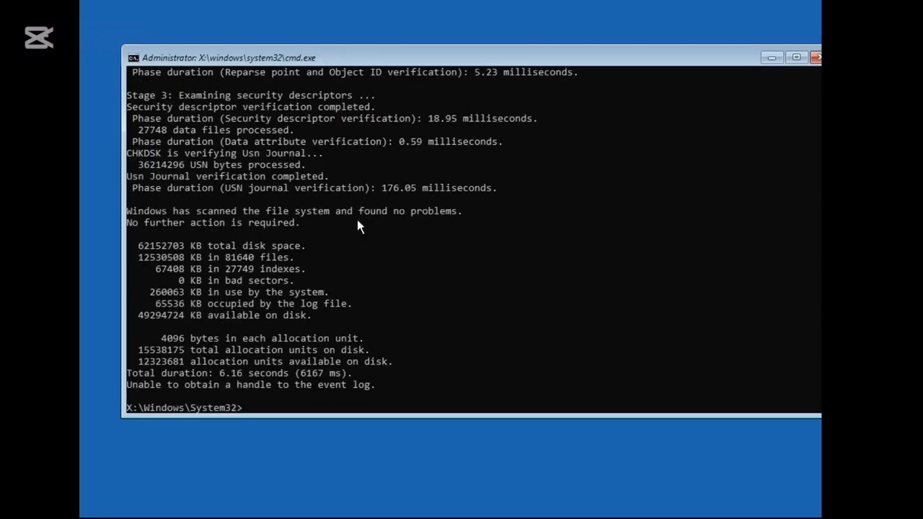
mouse_move(816, 58)
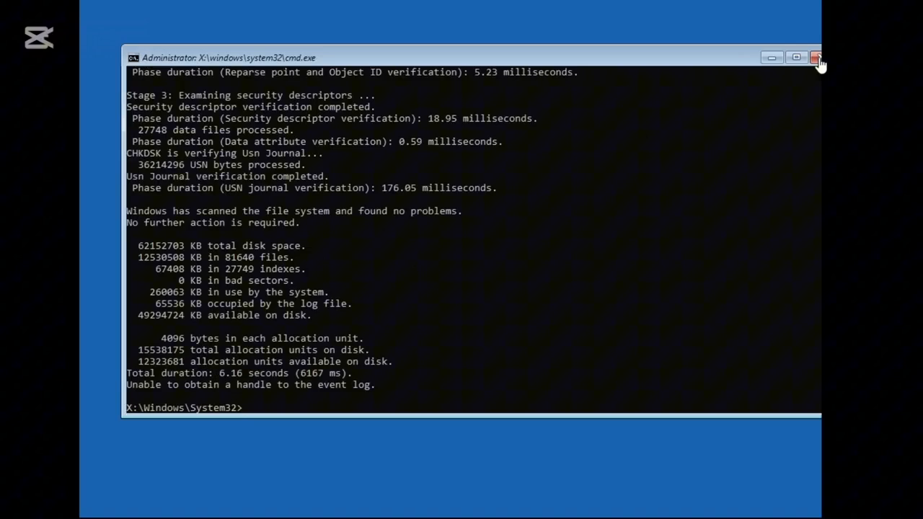
- Close the command prompt and choose Continue to restart into Windows 11
left_click(816, 57)
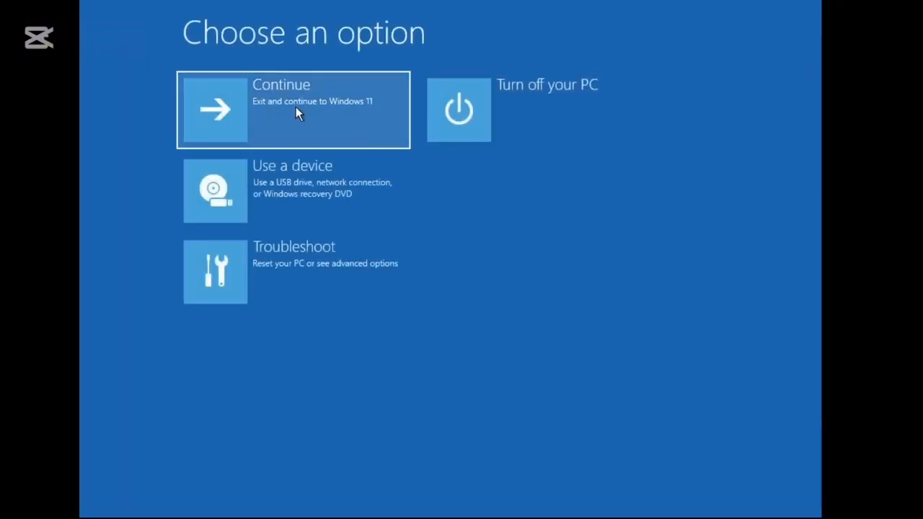
left_click(291, 109)
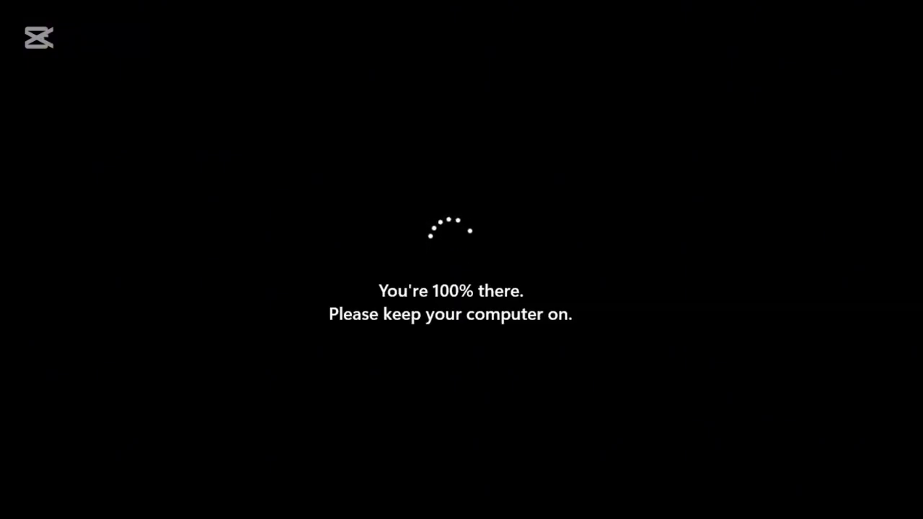